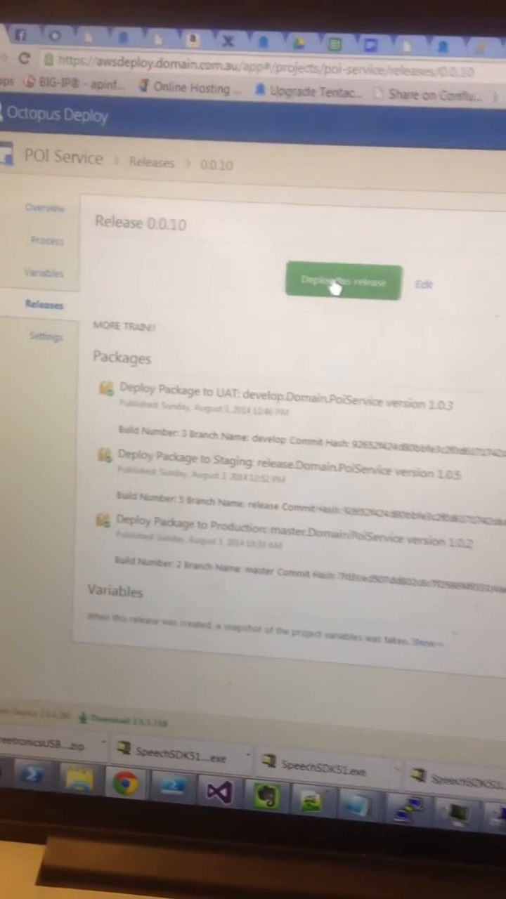
- Deploy POI Service release 0.0.10 to Staging, targeting only the second machine
left_click(342, 283)
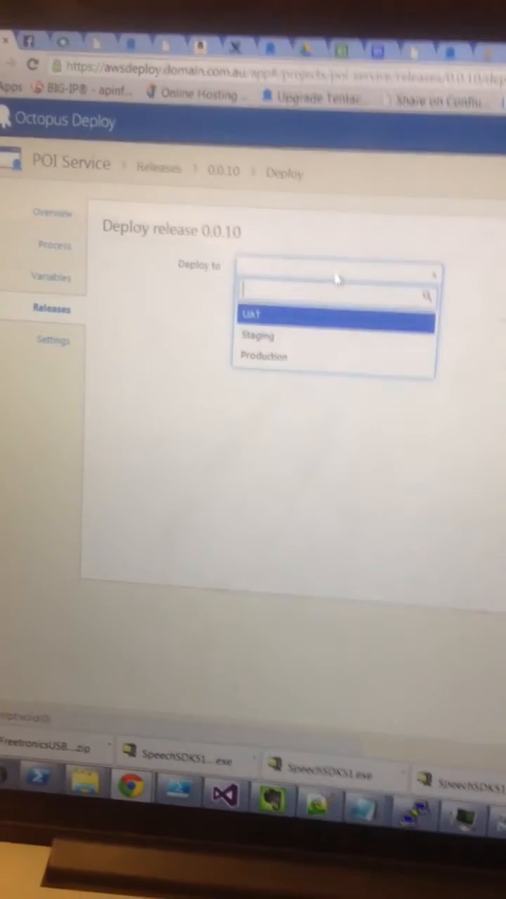
left_click(257, 335)
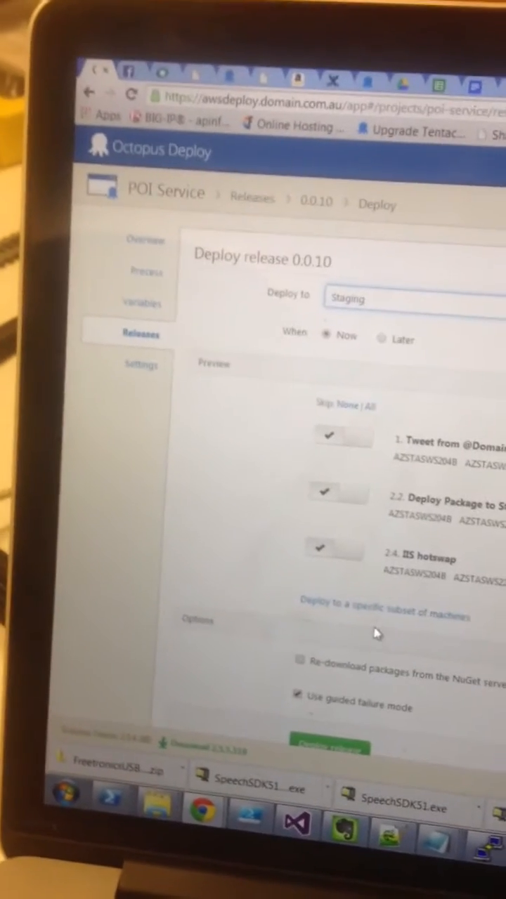
left_click(383, 612)
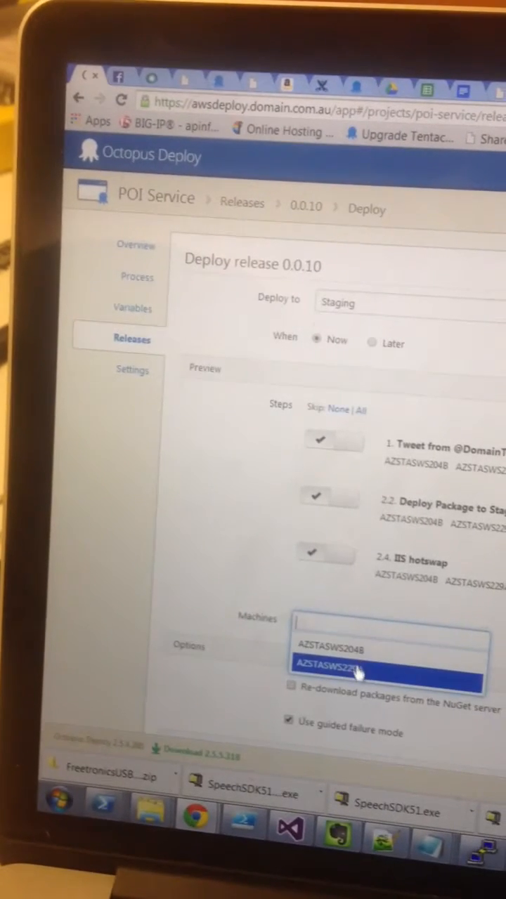
left_click(359, 665)
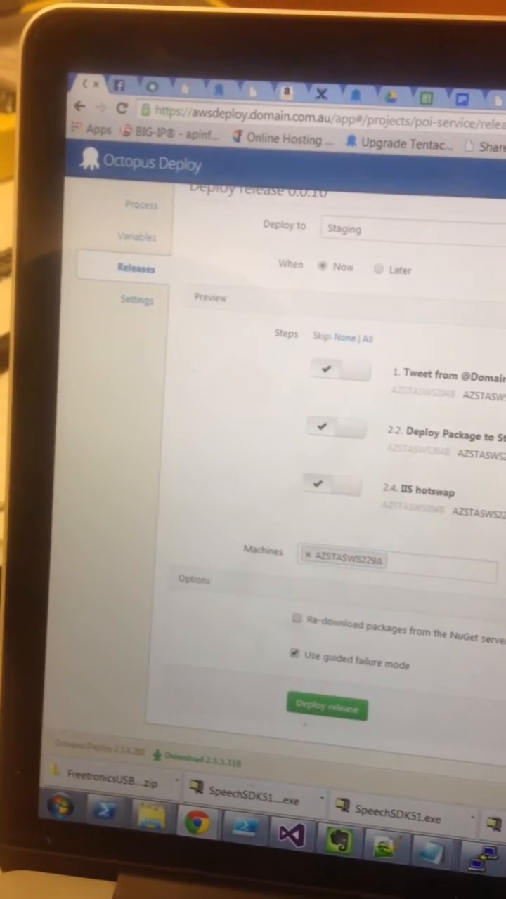
left_click(327, 707)
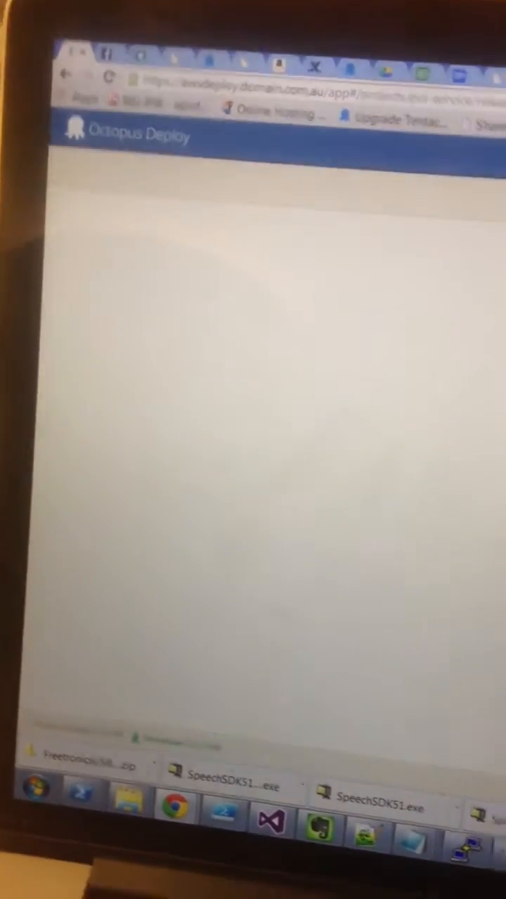